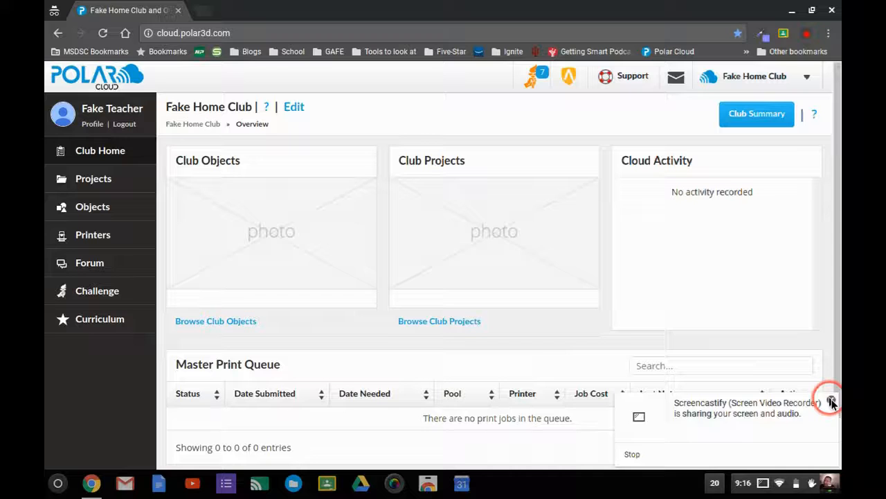
From the club's Printers list, begin a new printer with Polar3D as its make.
left_click(831, 402)
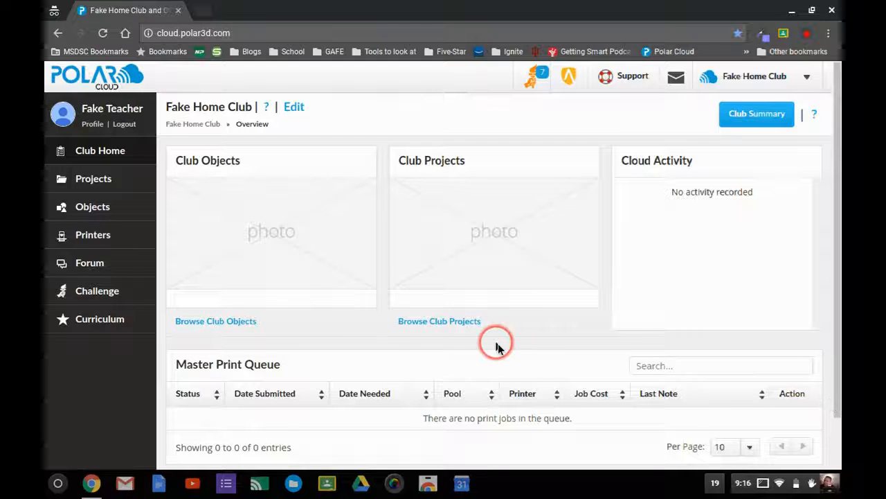
mouse_move(243, 287)
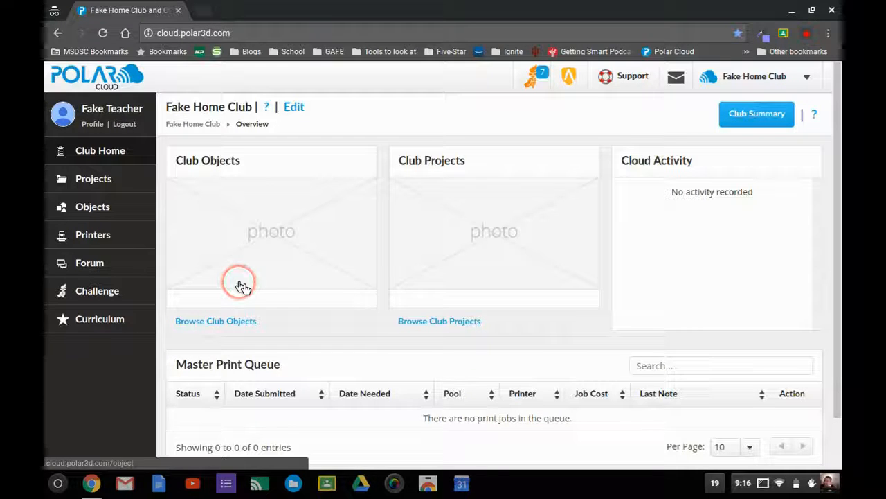
mouse_move(188, 257)
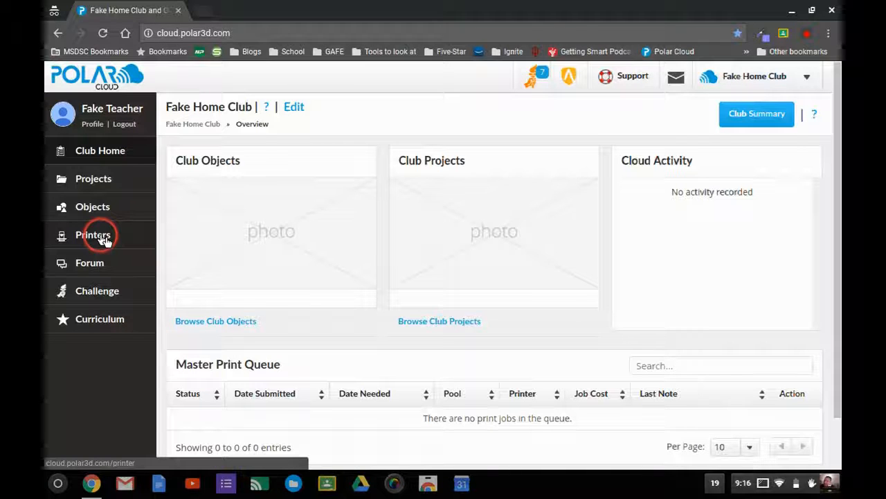
left_click(93, 236)
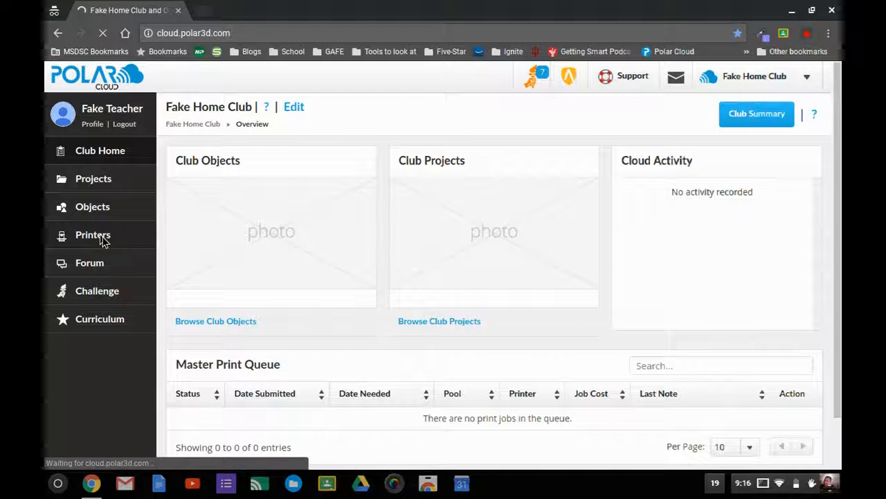
left_click(93, 234)
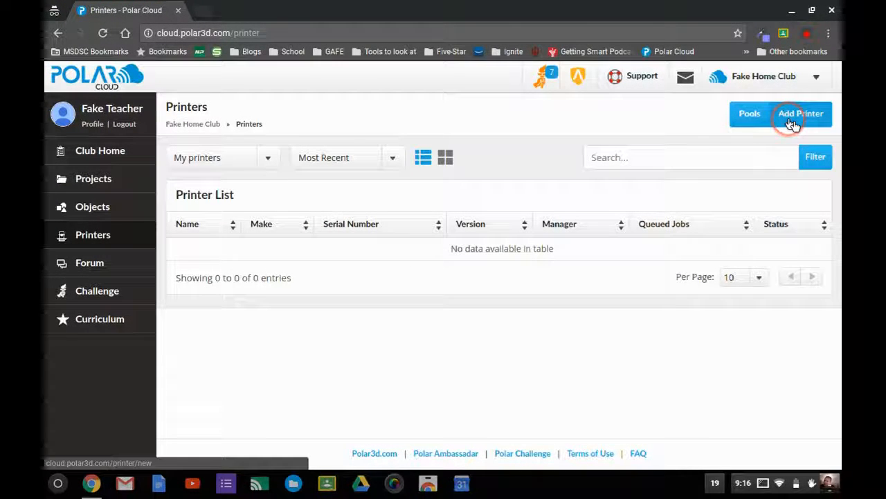
left_click(800, 113)
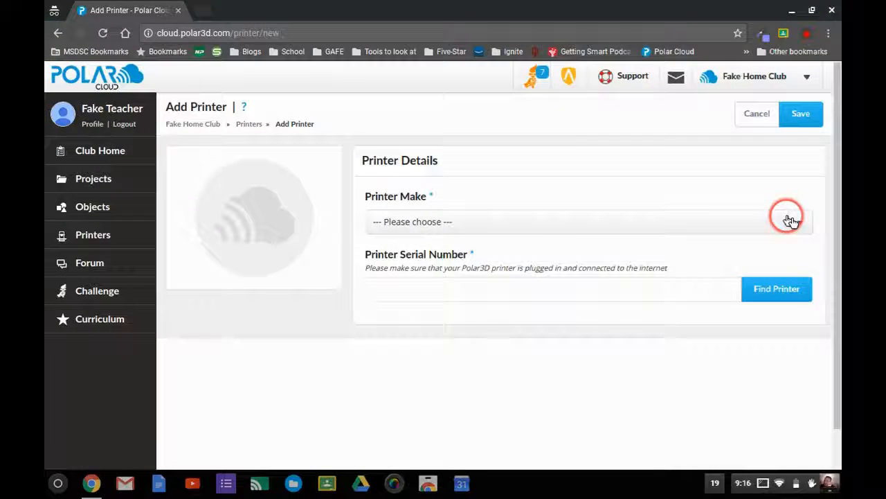
left_click(588, 222)
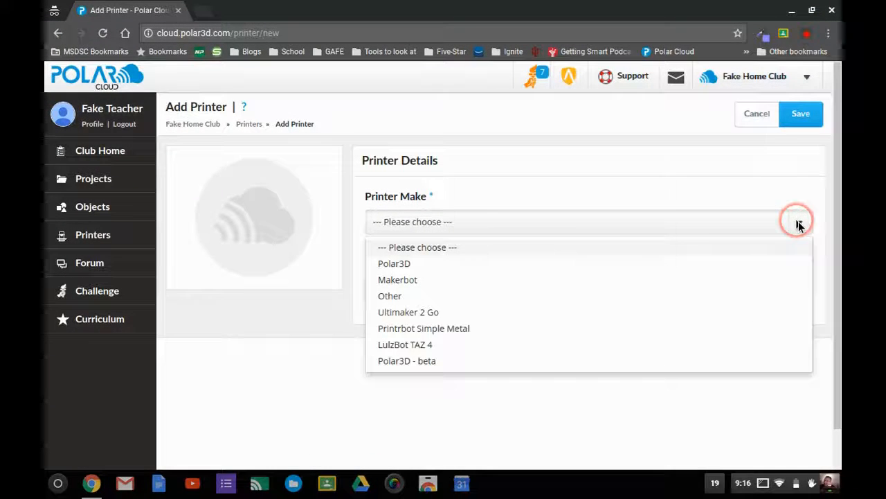
left_click(394, 263)
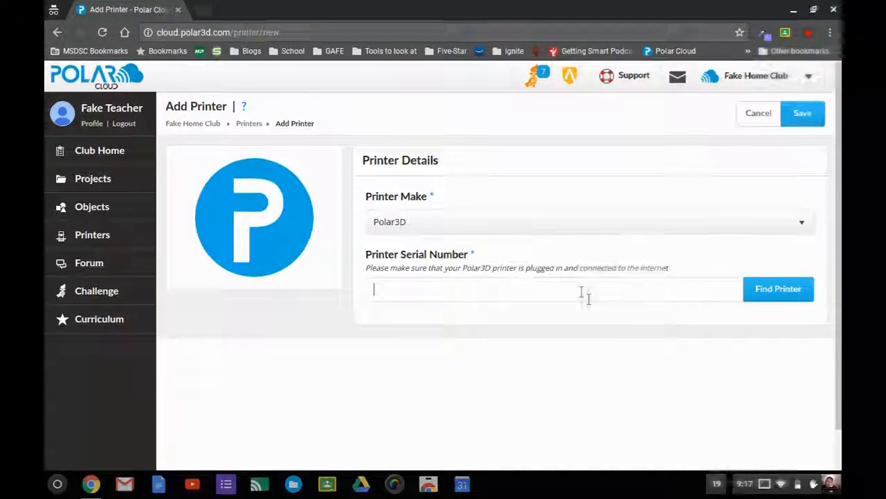
Find the printer by serial number P3D01175, revealing its colour fields.
left_click(779, 290)
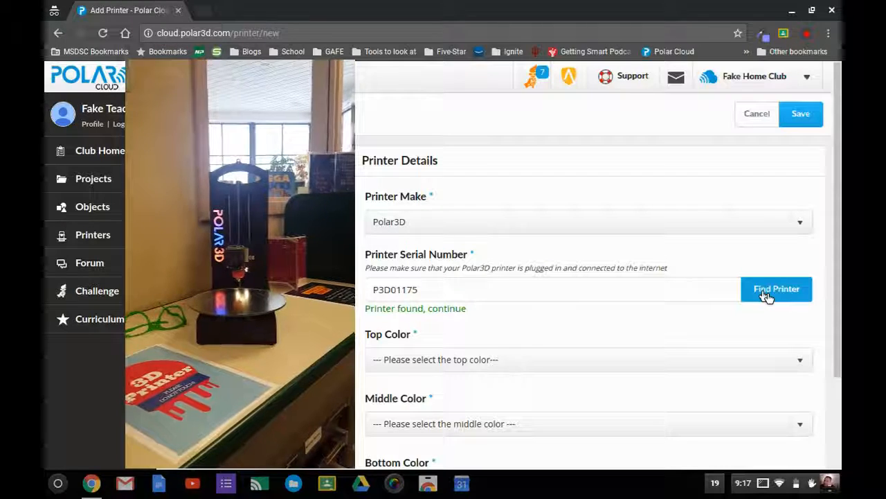
scroll("down", 3)
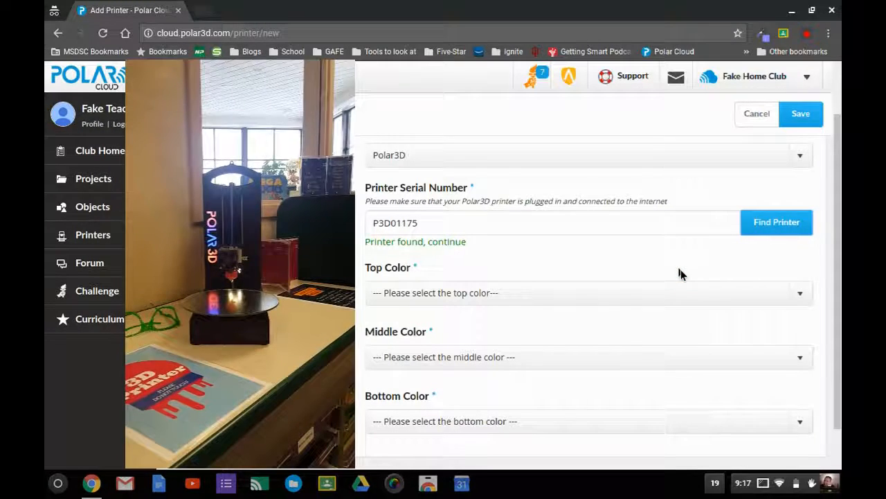
Set top colour Yellow and middle colour Blue, then acknowledge the reselect-colours notice.
left_click(784, 292)
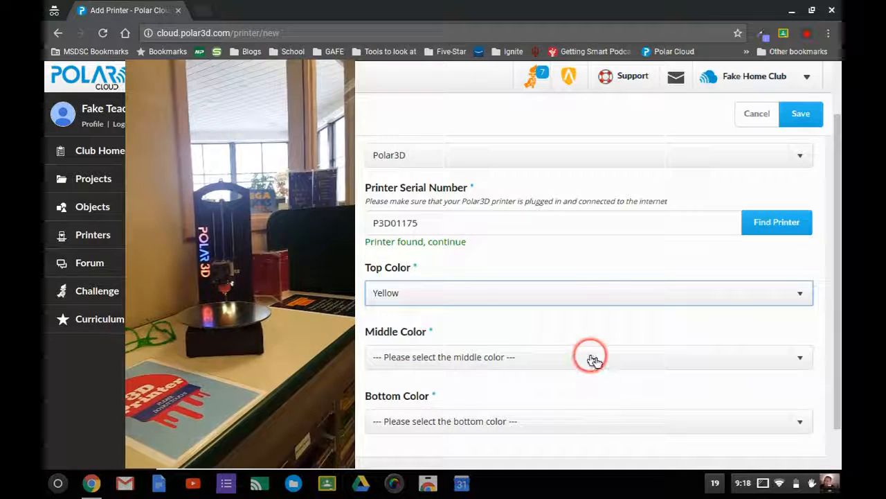
left_click(589, 357)
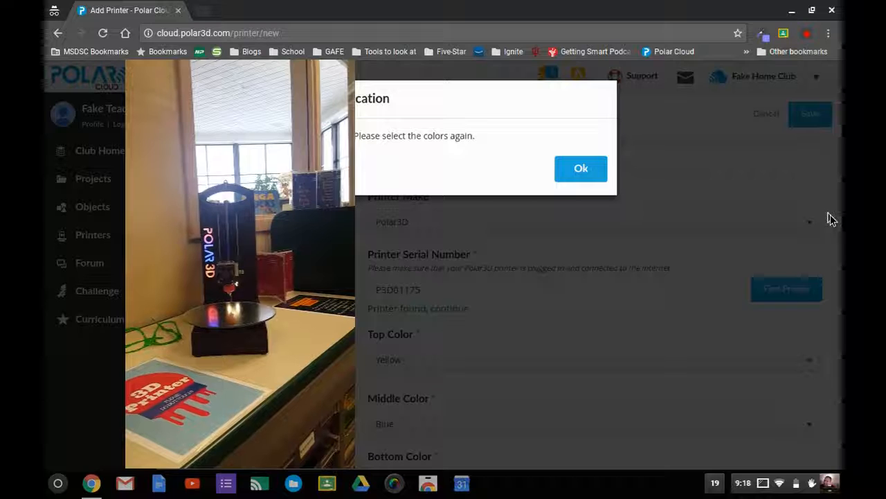
left_click(581, 169)
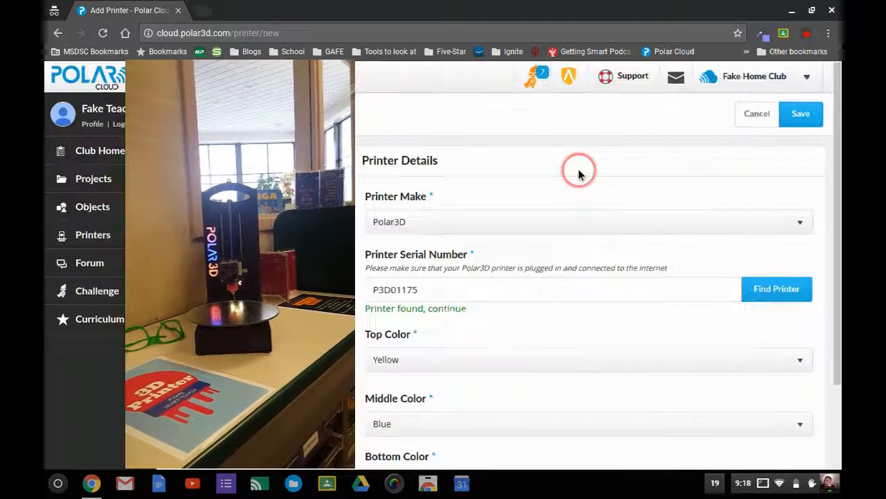
mouse_move(649, 326)
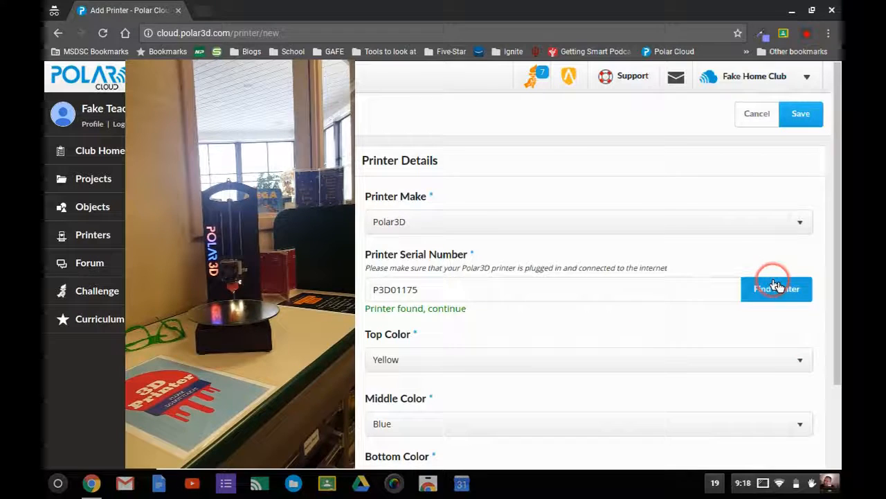
Change the bottom colour and attempt to save, prompting the reselect-colours notice again.
scroll("down", 3)
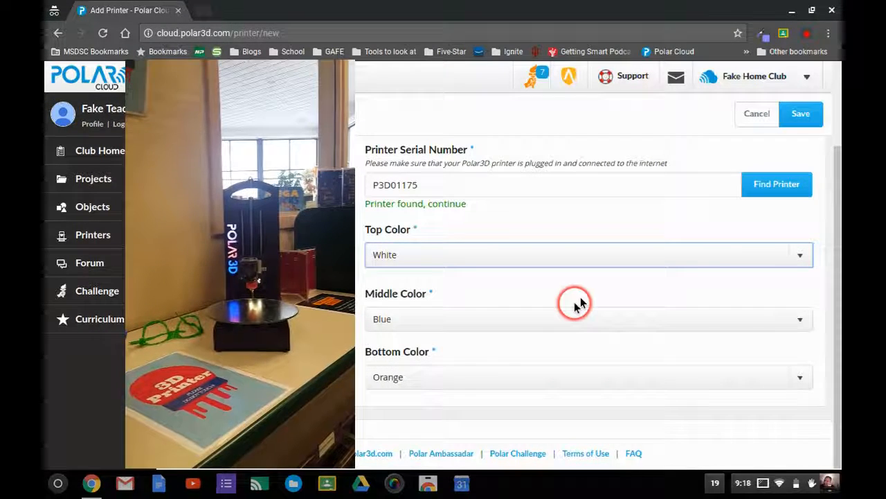
mouse_move(618, 318)
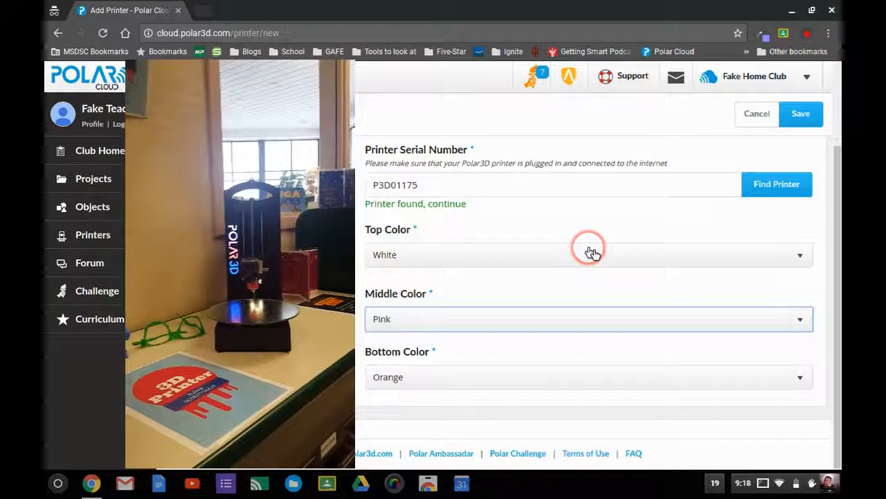
left_click(588, 376)
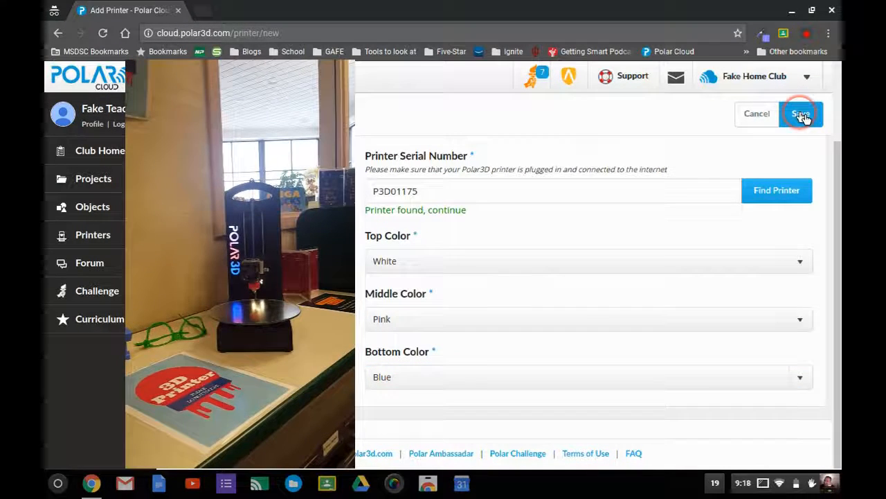
left_click(801, 114)
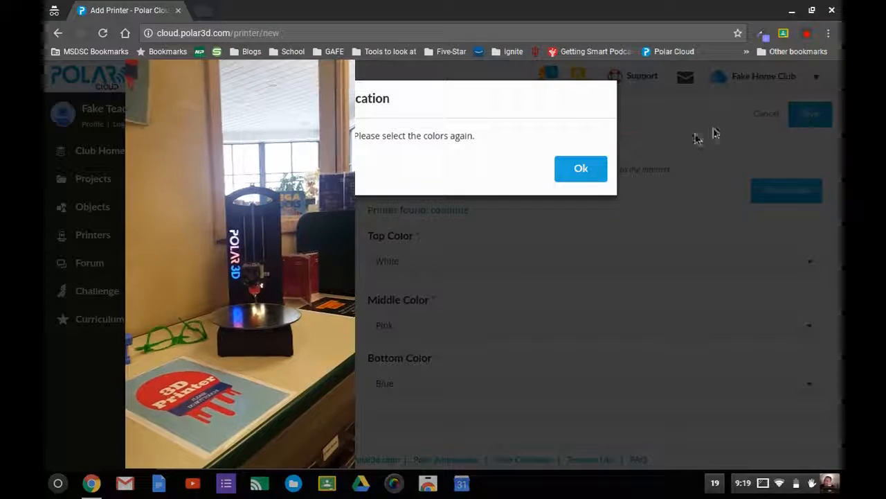
Dismiss the notice, set colours Blue, Red and Yellow top to bottom, and save the printer.
left_click(582, 169)
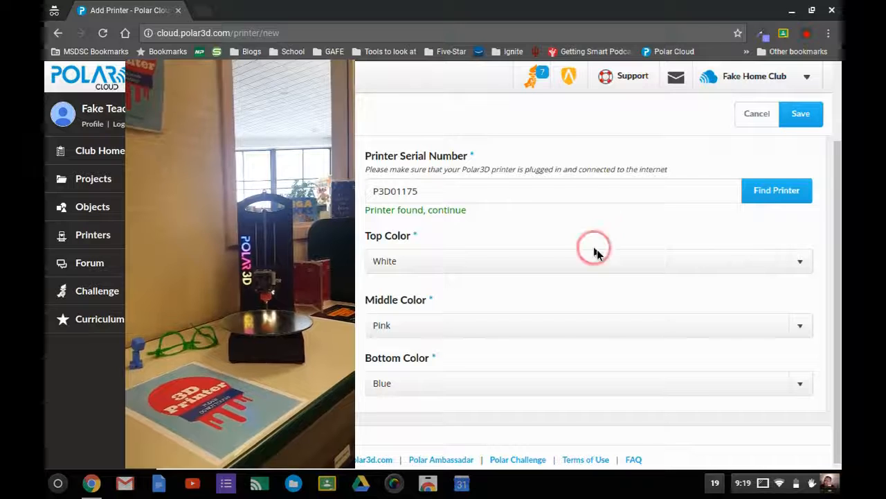
left_click(589, 260)
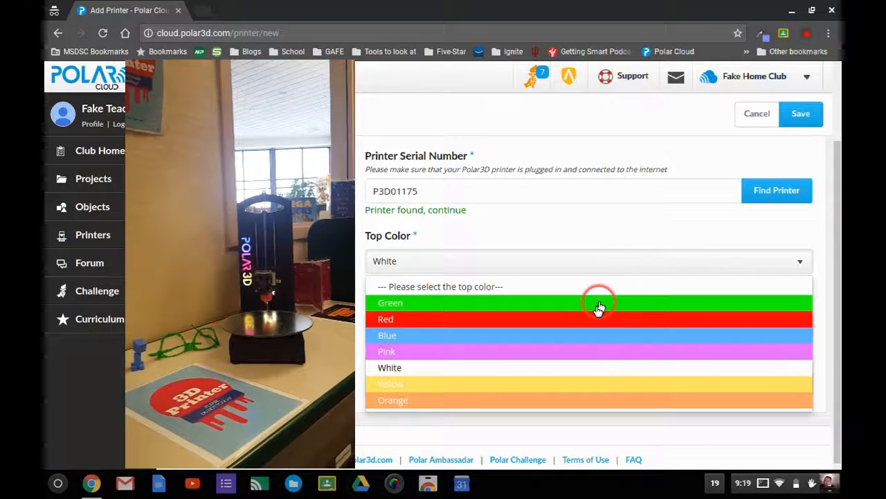
left_click(388, 336)
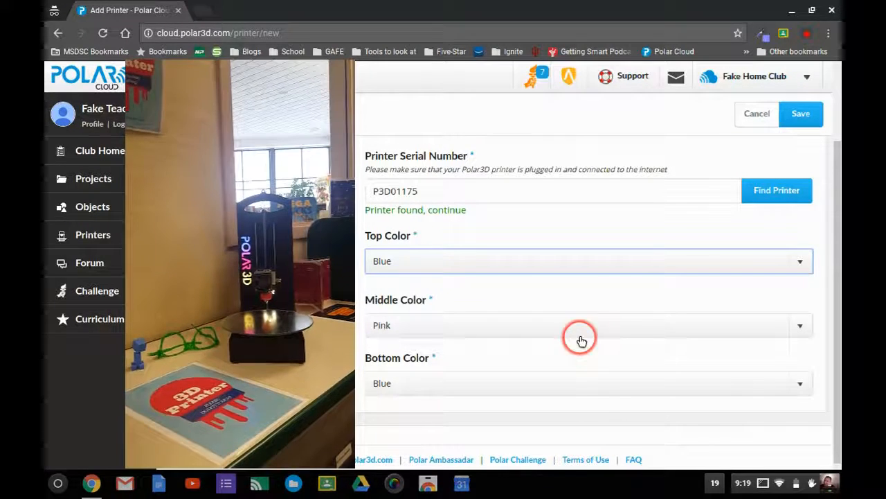
left_click(588, 324)
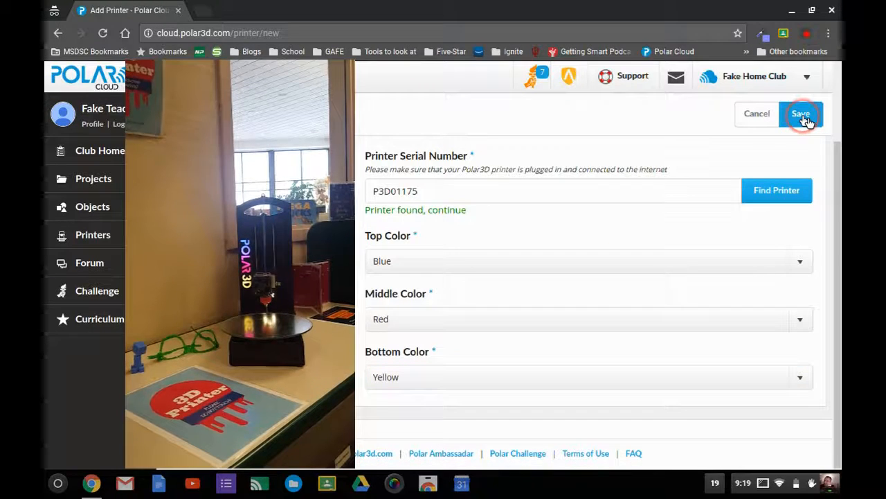
left_click(801, 113)
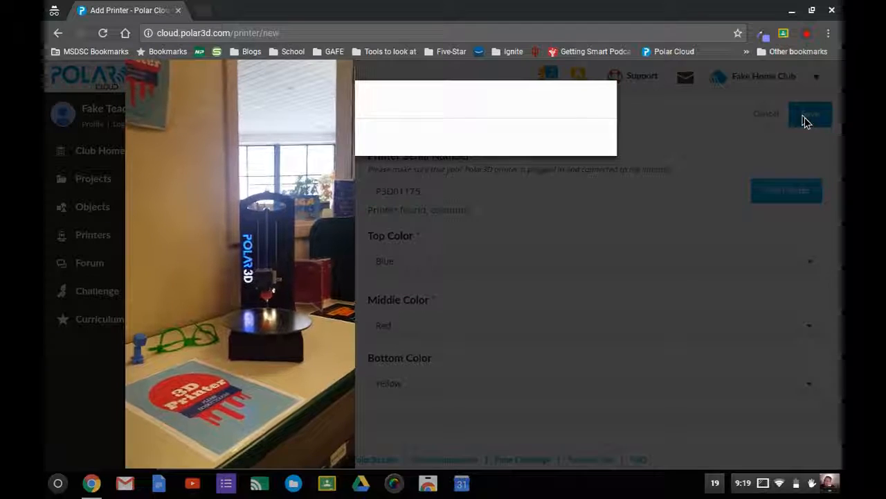
left_click(811, 114)
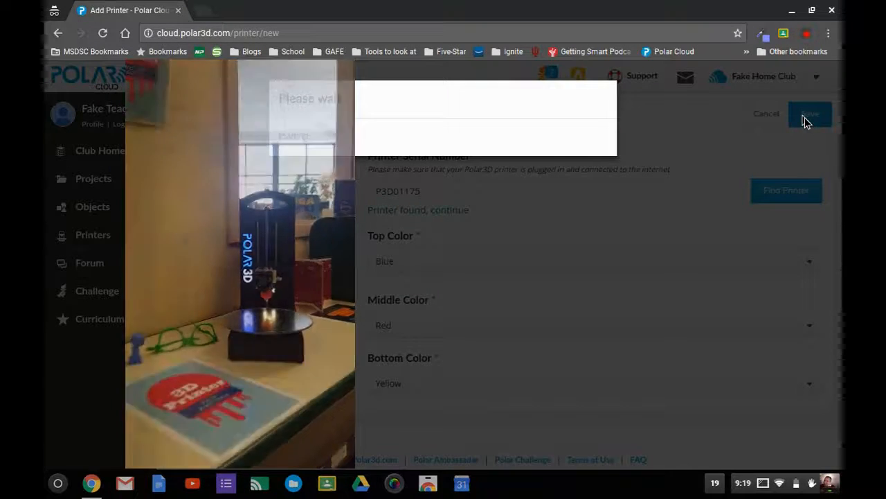
left_click(809, 113)
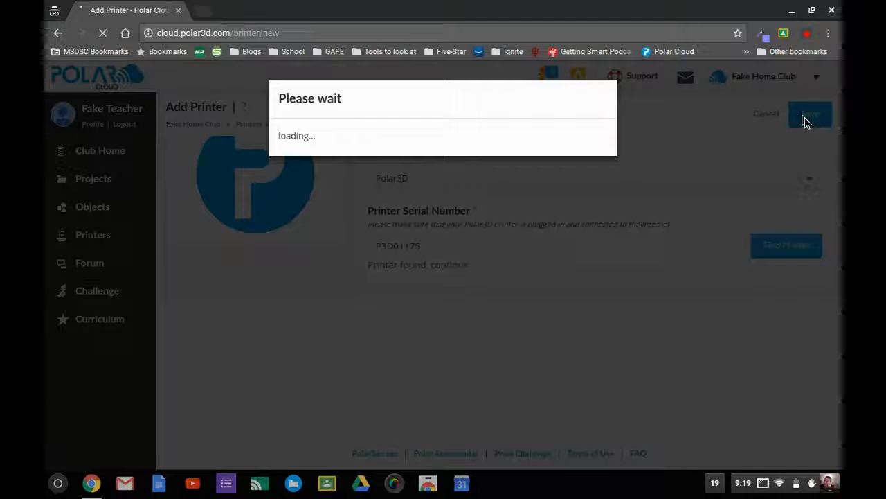
left_click(809, 113)
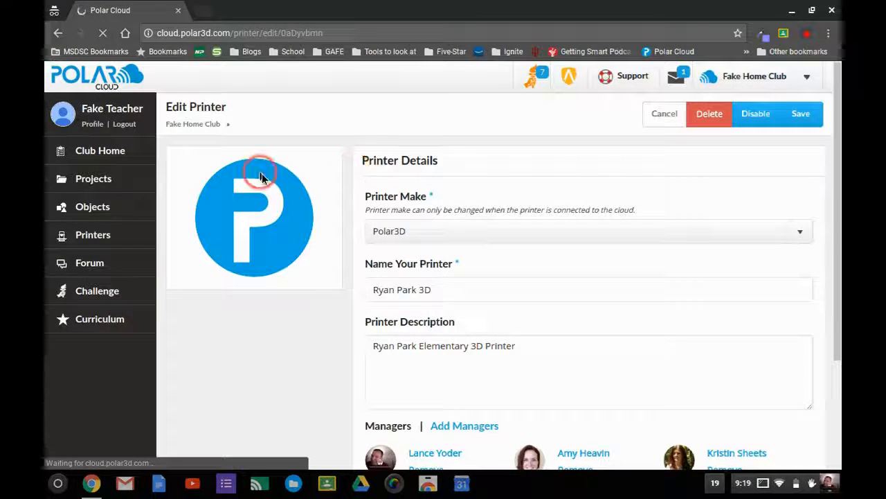
left_click(664, 114)
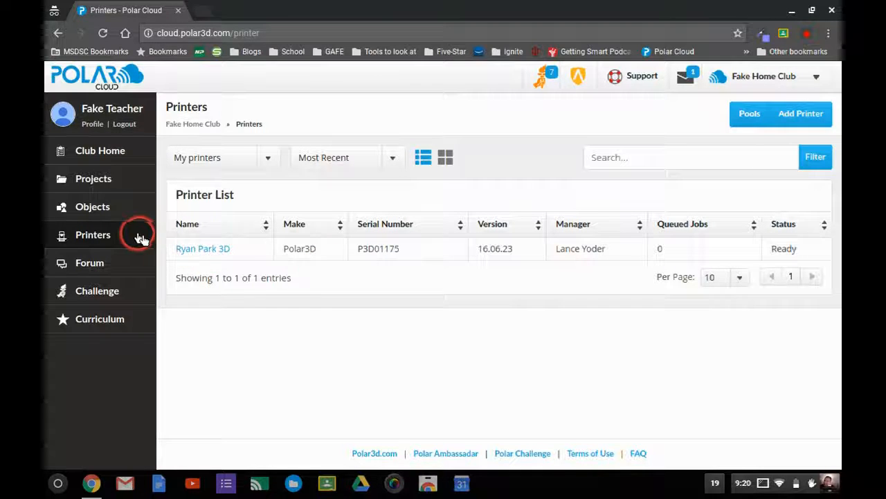
View Ryan Park 3D's details page with its live print-bed camera feed and Ready status.
left_click(202, 248)
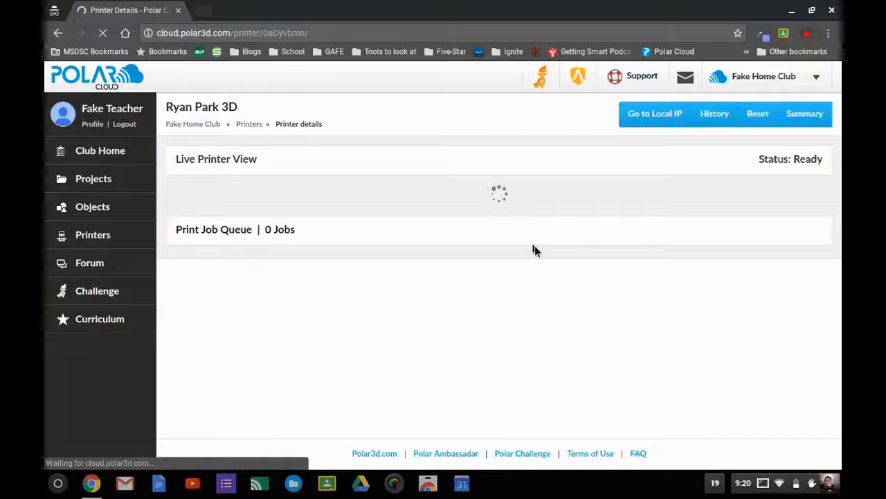
left_click(302, 169)
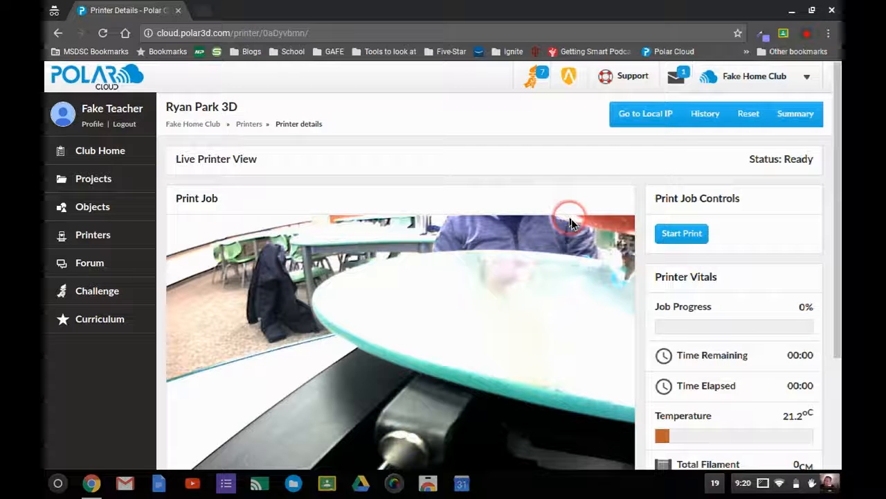
scroll("down", 3)
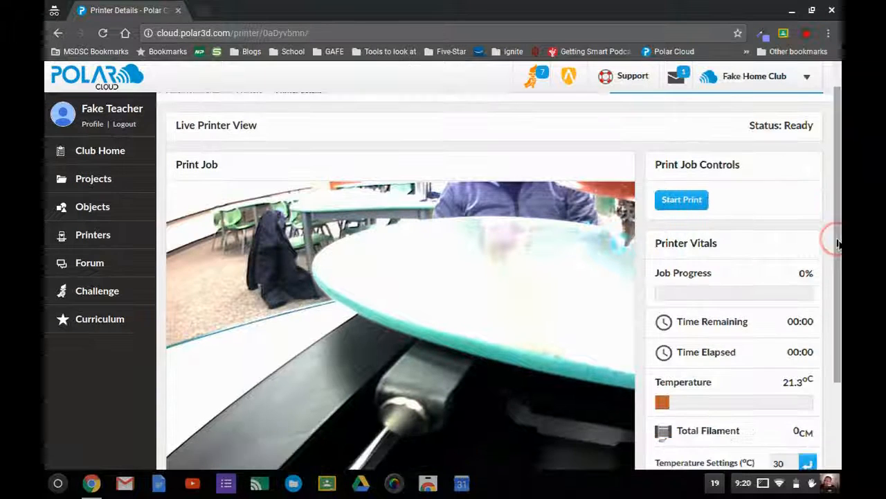
scroll("down", 3)
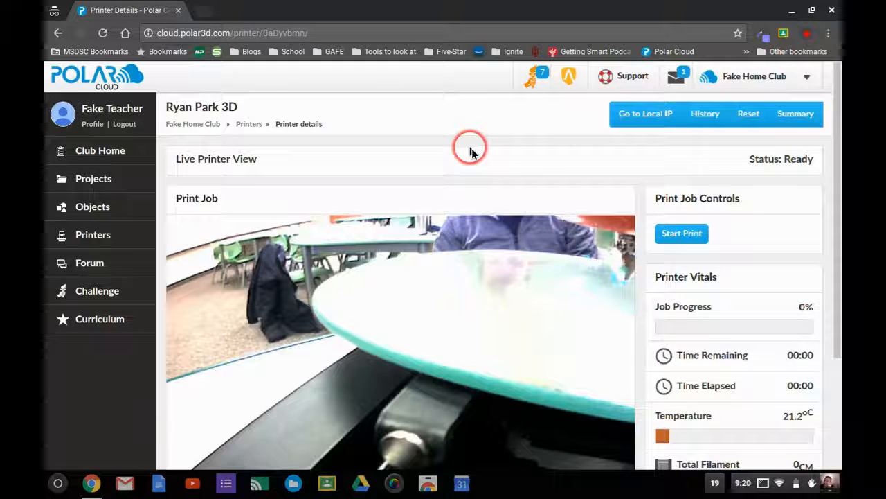
mouse_move(540, 163)
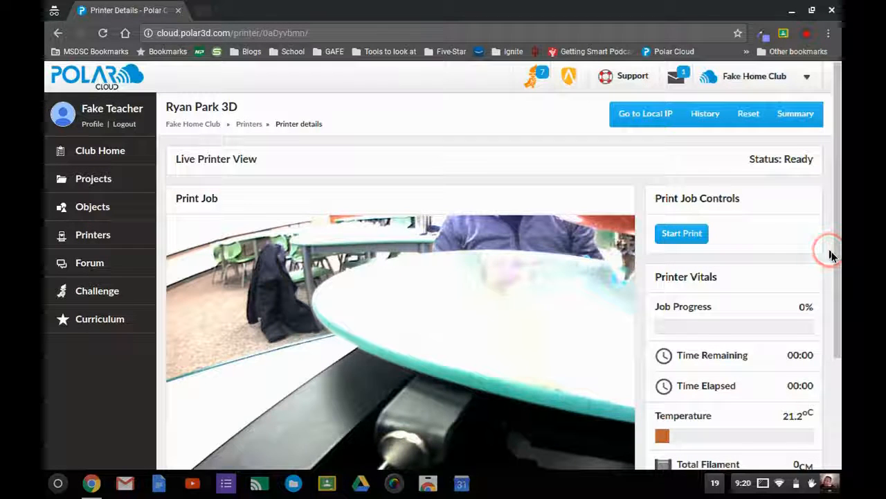
mouse_move(831, 255)
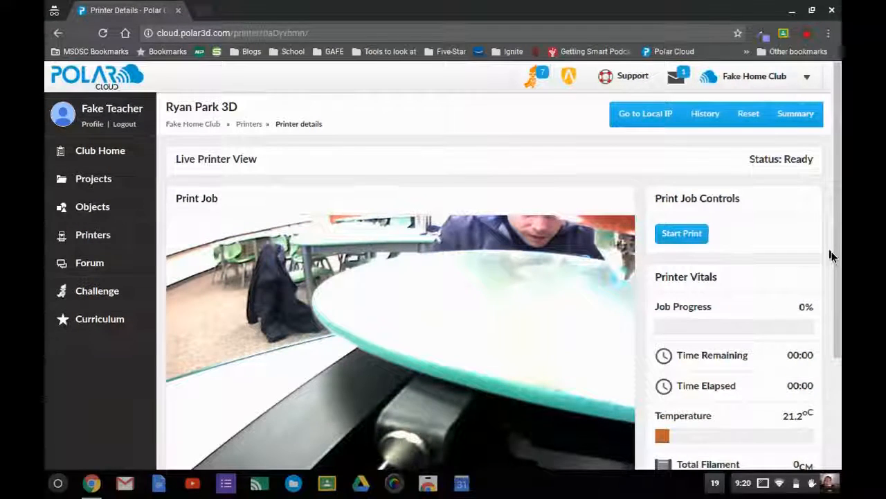
scroll("down", 3)
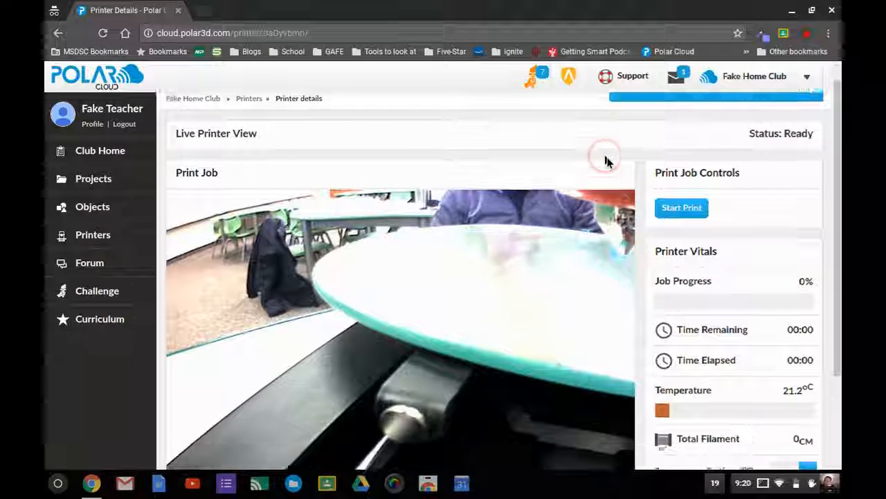
scroll("down", 3)
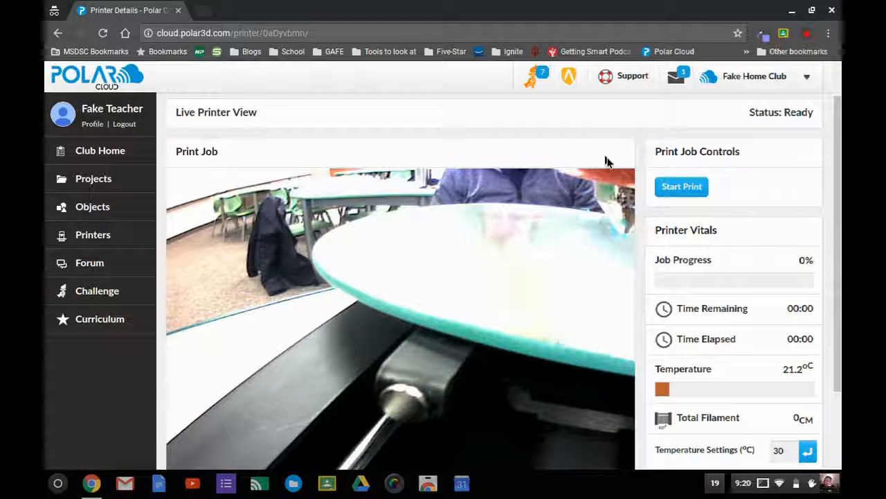